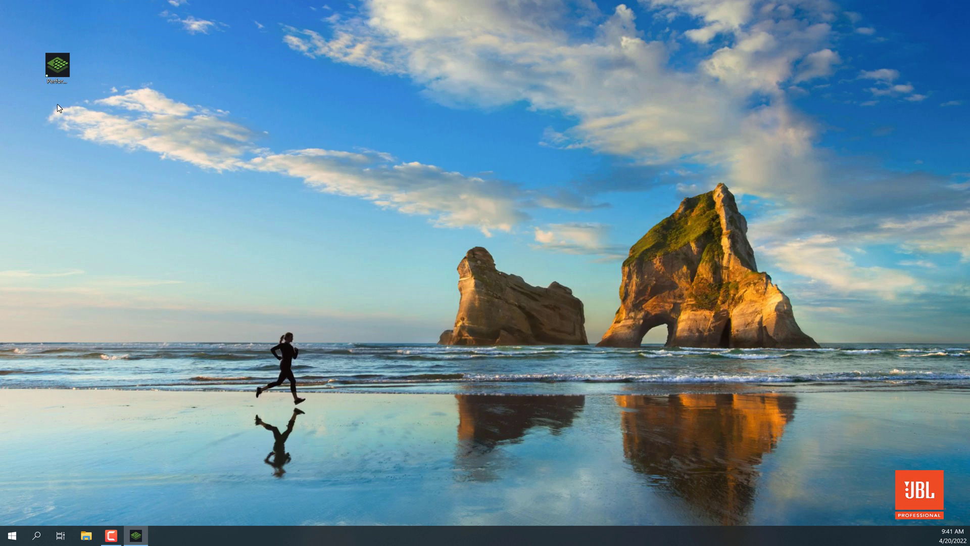
Launch JBL Performance from the desktop so the firmware 1.6.8.29 availability notice appears.
double_click(57, 65)
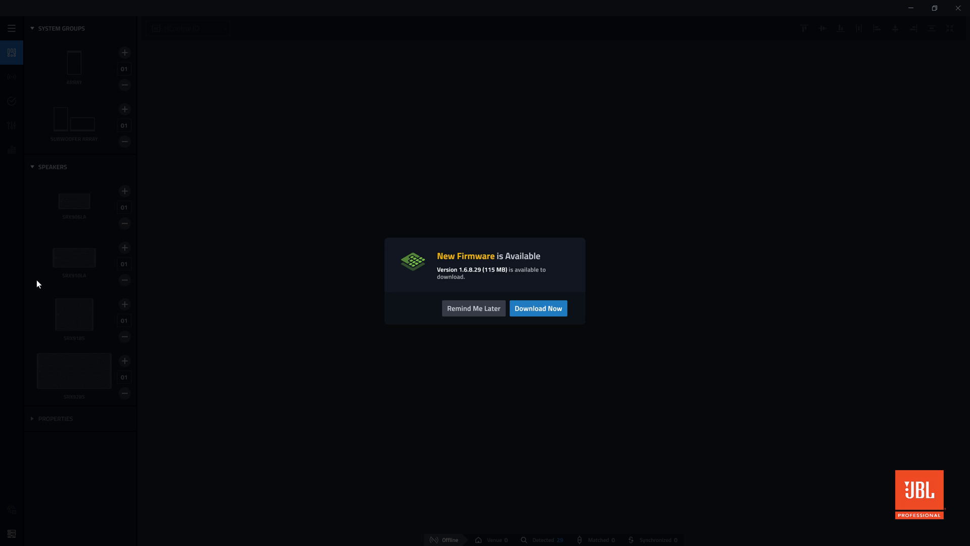
mouse_move(500, 345)
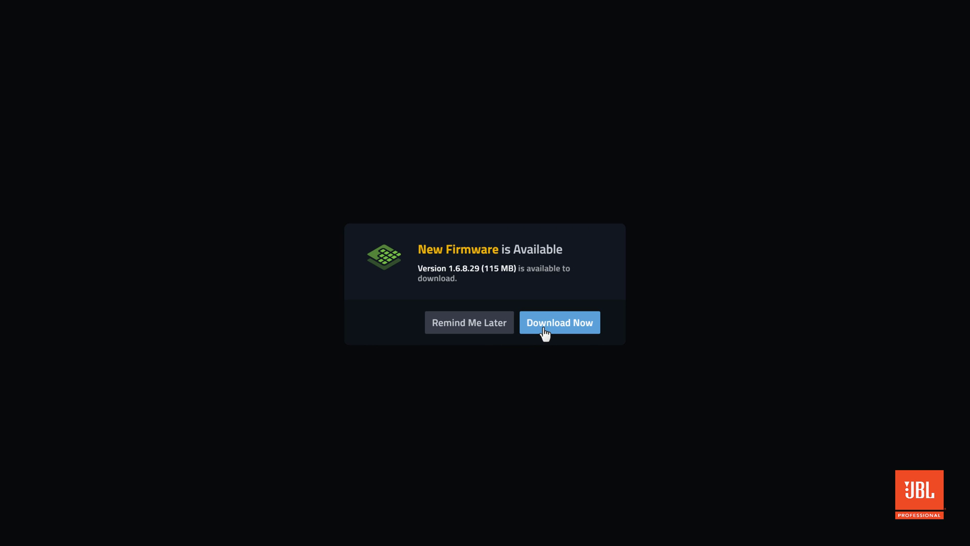
Download firmware 1.6.8.29 and dismiss the Download Successful banner.
left_click(557, 322)
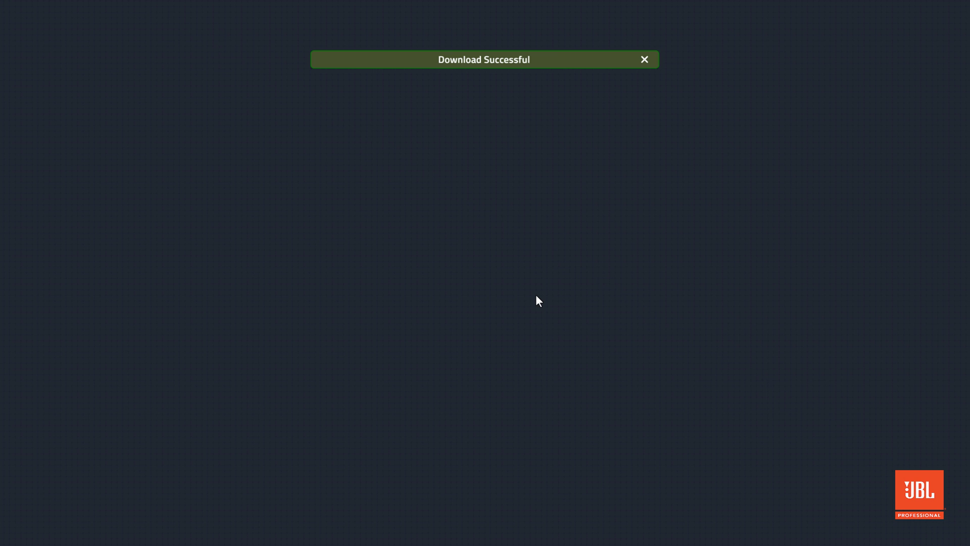
mouse_move(569, 294)
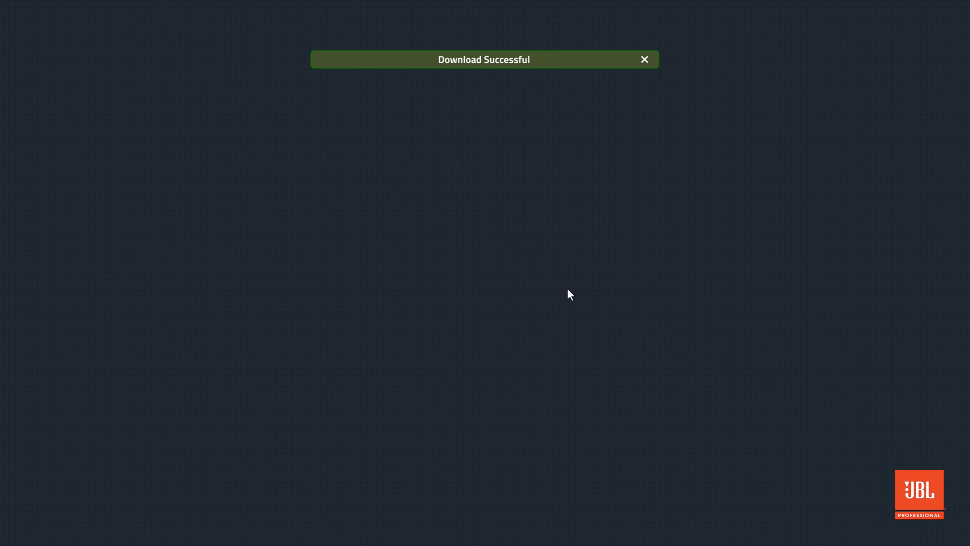
left_click(644, 60)
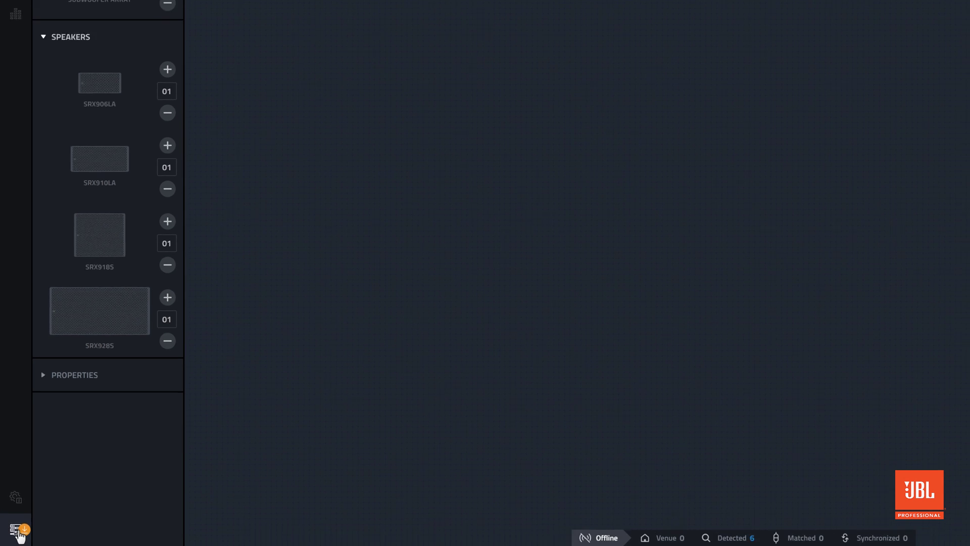
Show the NetSetter table of six discovered speakers with IPs, subnet masks and firmware versions.
left_click(19, 530)
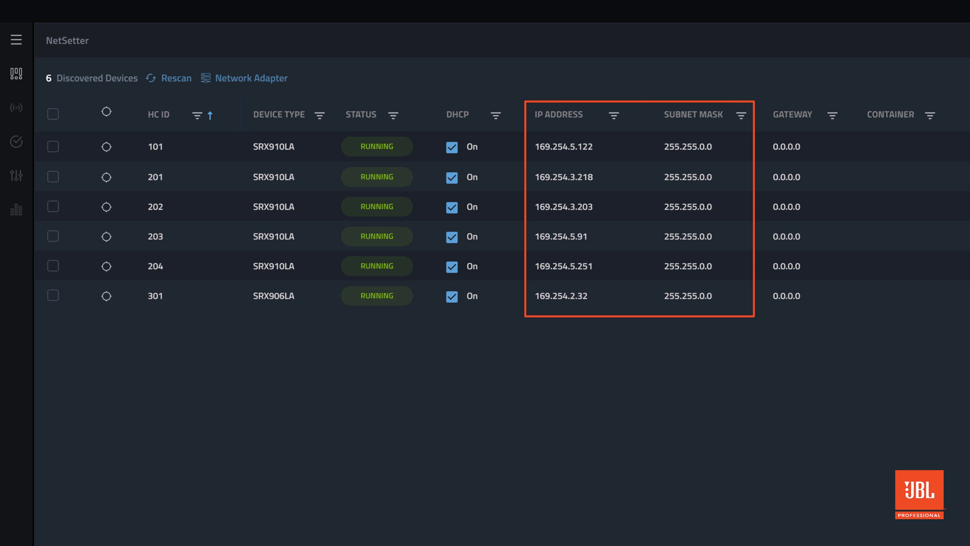
scroll("right", 3)
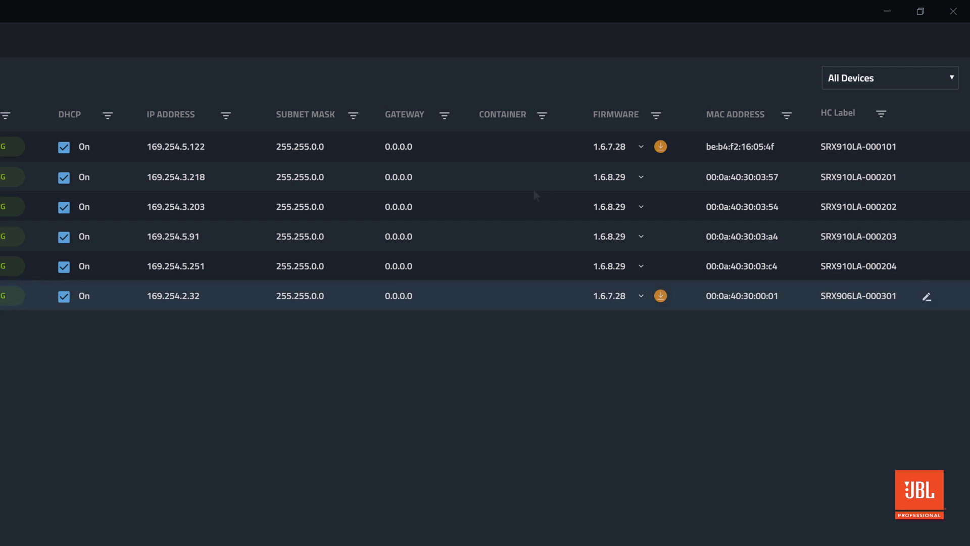
mouse_move(564, 153)
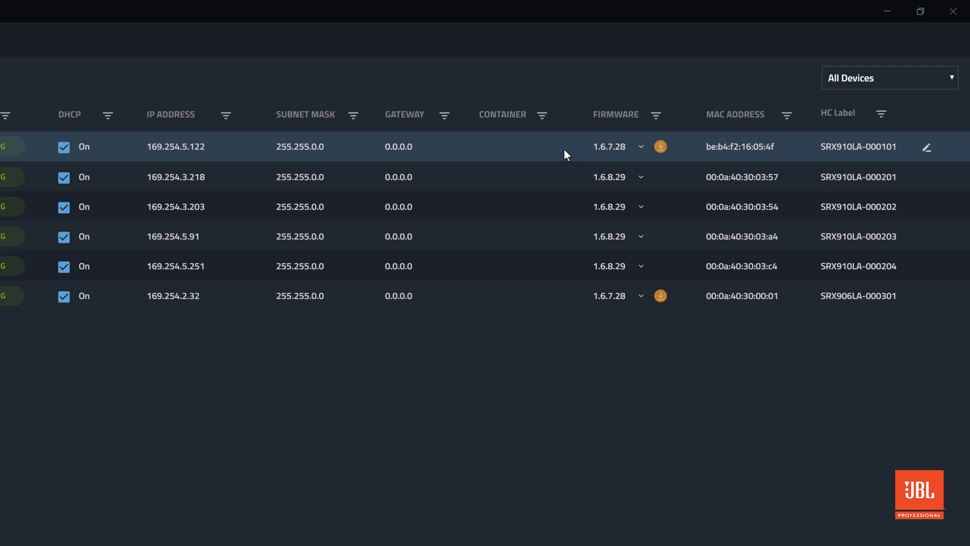
mouse_move(643, 151)
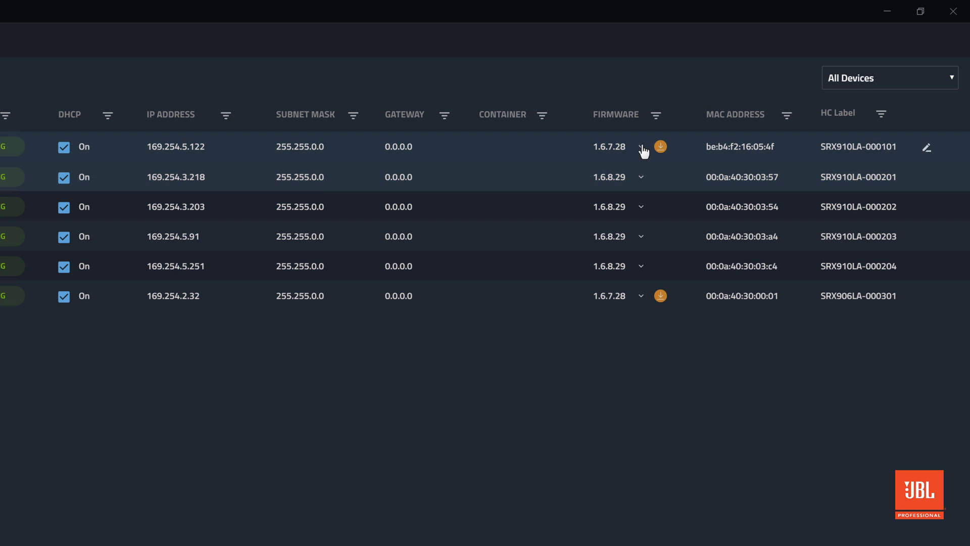
Choose firmware 1.6.8.29 as the target for speaker 101 (SRX910LA) and speaker 301 (SRX906LA).
left_click(641, 146)
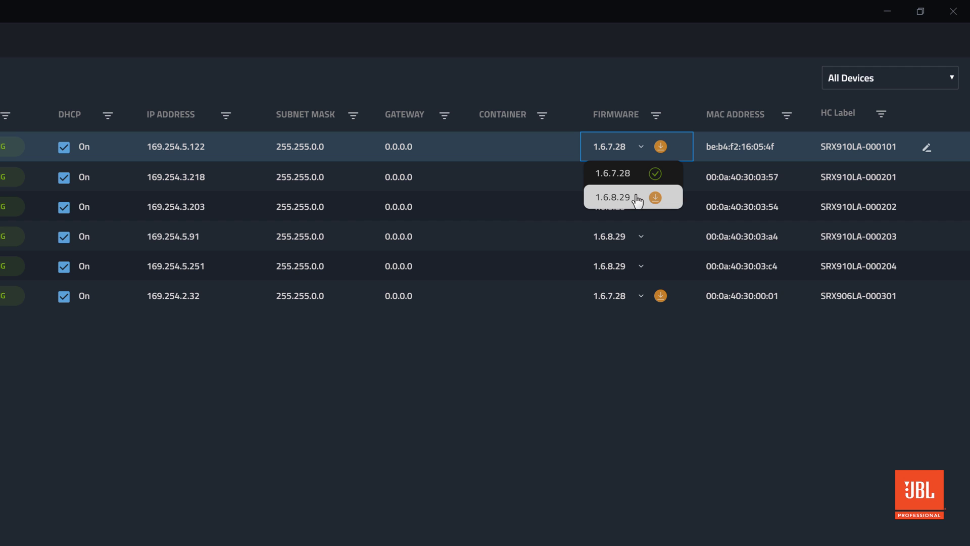
left_click(612, 197)
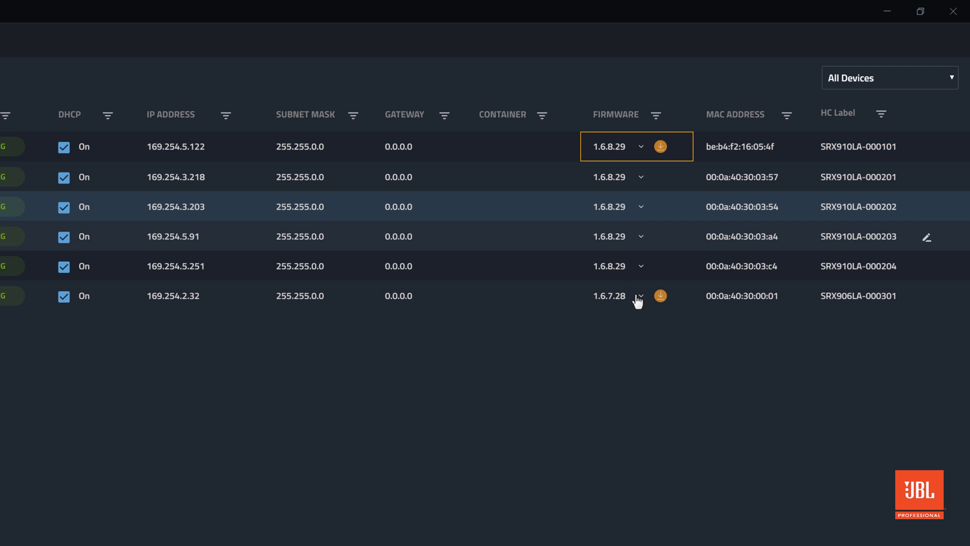
left_click(640, 295)
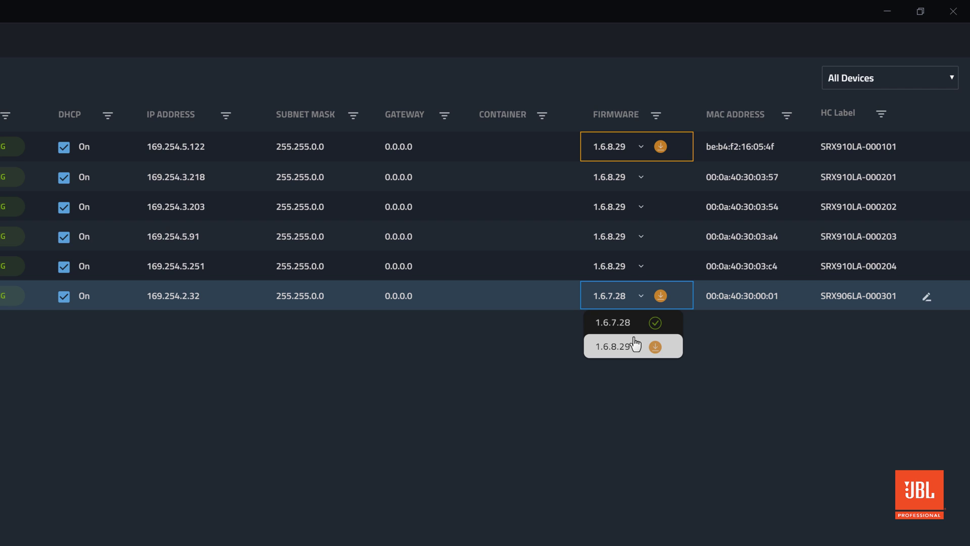
left_click(623, 346)
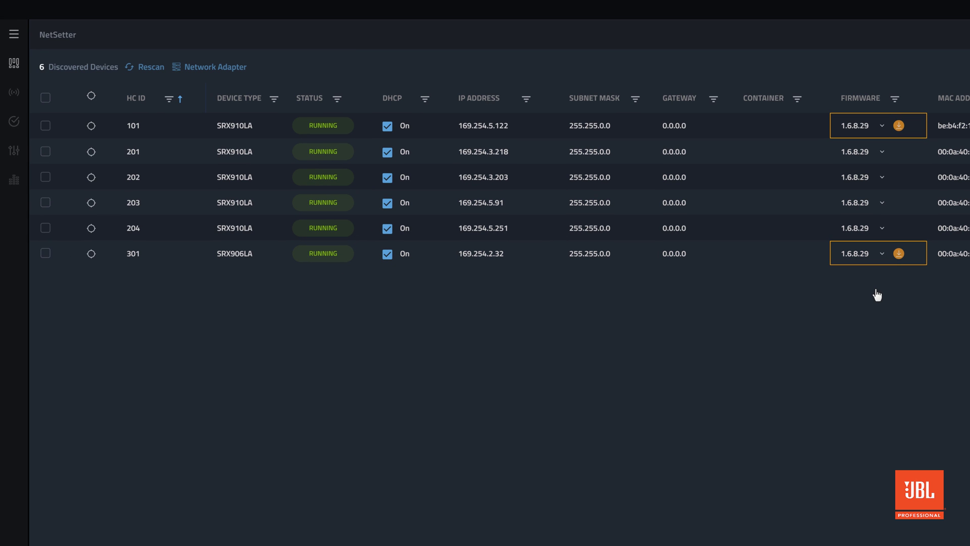
mouse_move(267, 364)
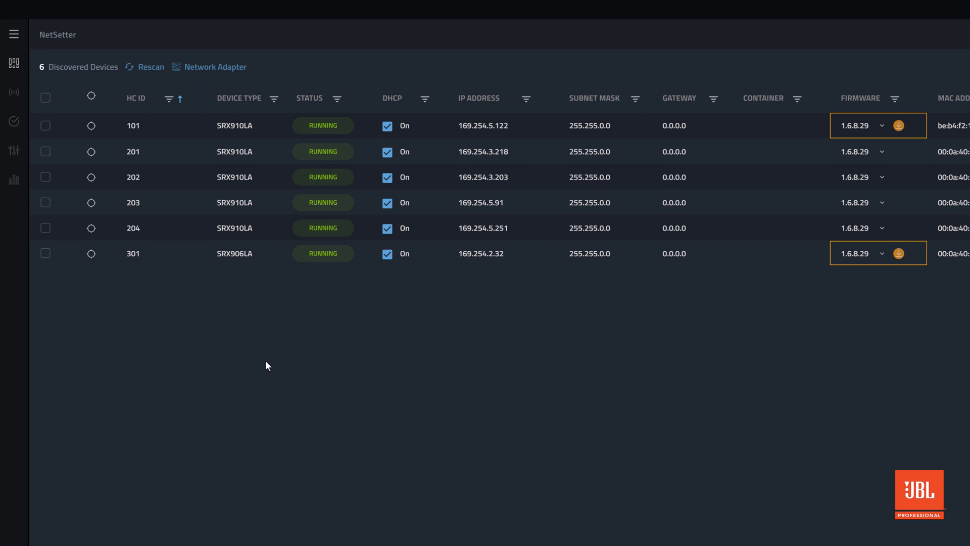
Check the NetSetter rows for speakers 301 and 101 to enable bulk device actions.
left_click(44, 252)
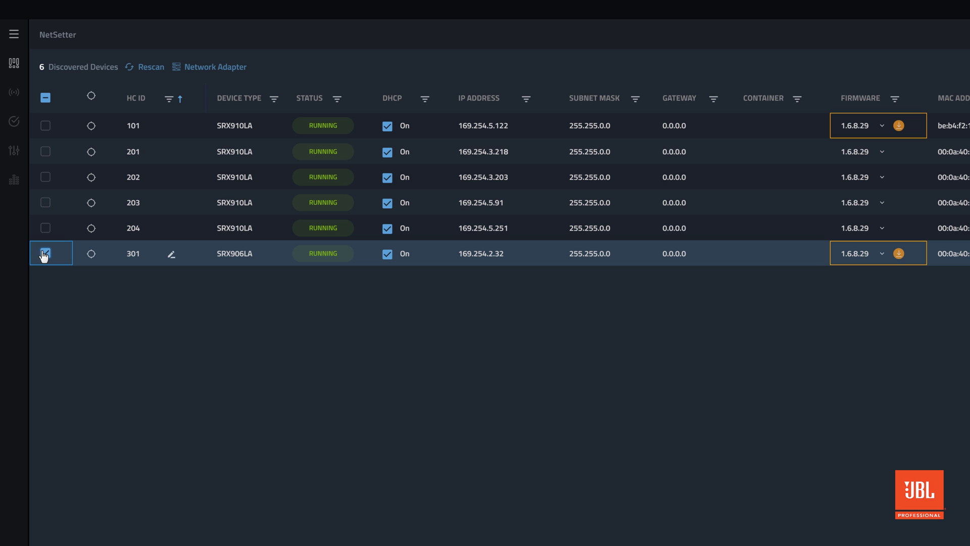
left_click(45, 252)
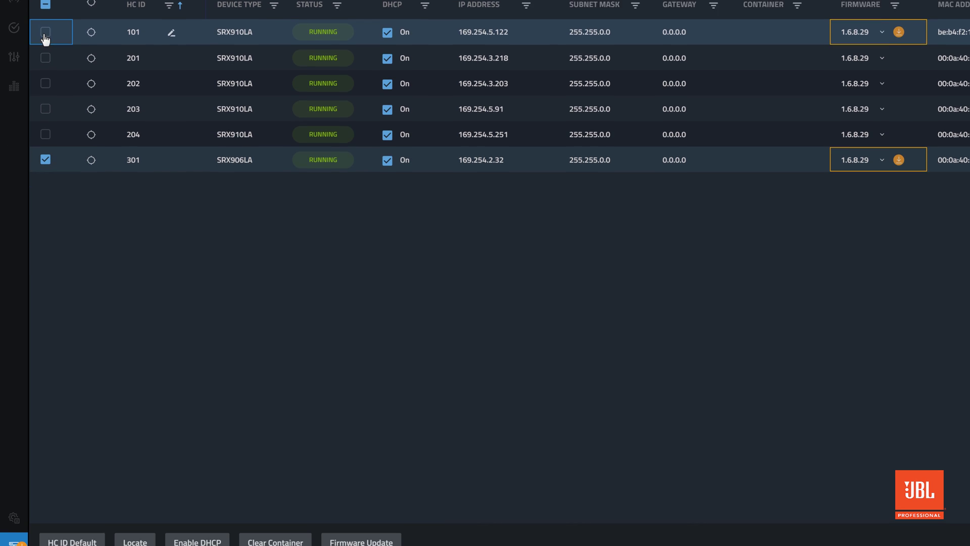
left_click(44, 32)
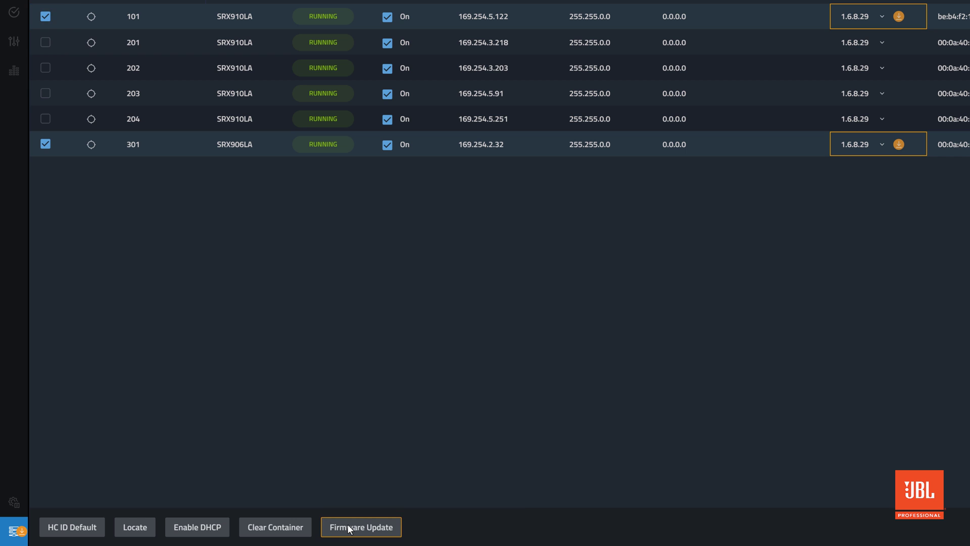
Run Firmware Update on speakers 101 and 301 and accept the warning so both show Initiating.
left_click(361, 526)
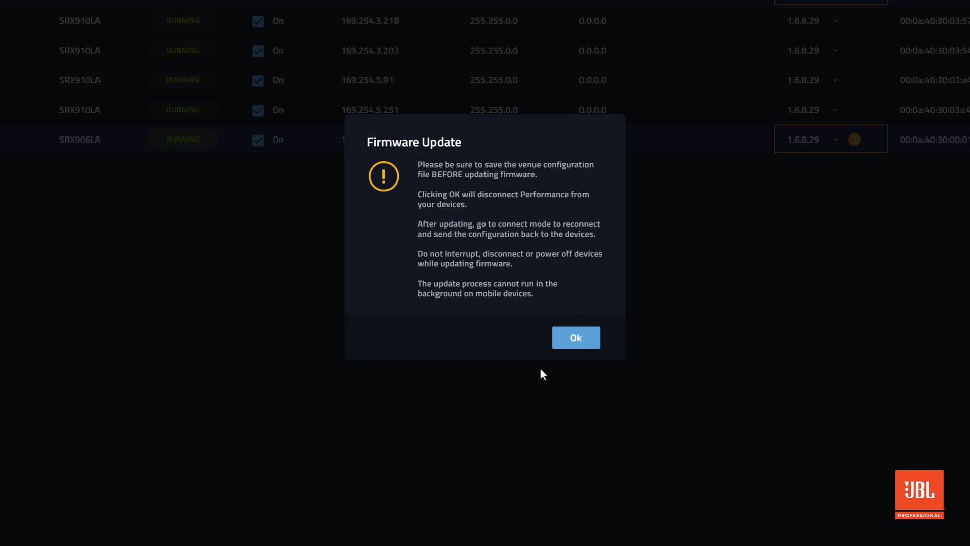
mouse_move(569, 347)
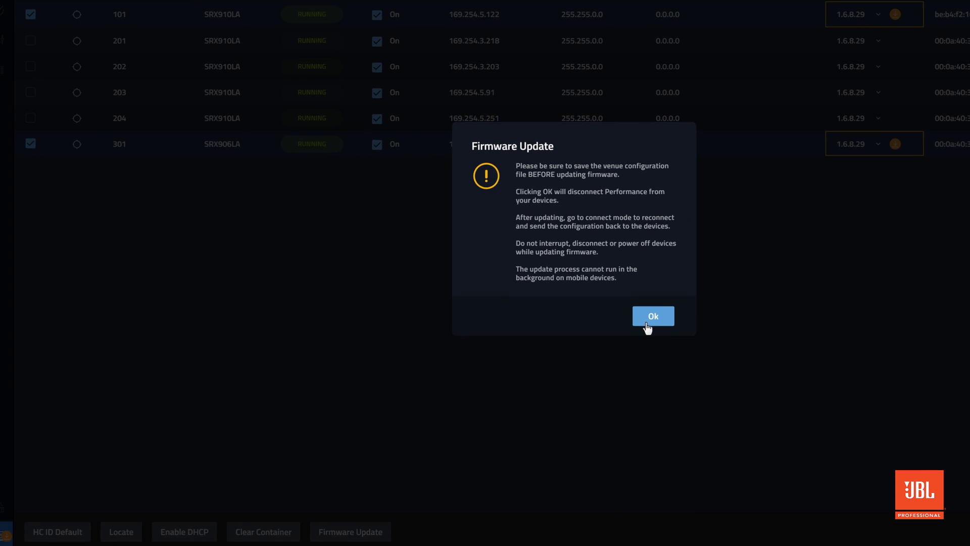
left_click(652, 315)
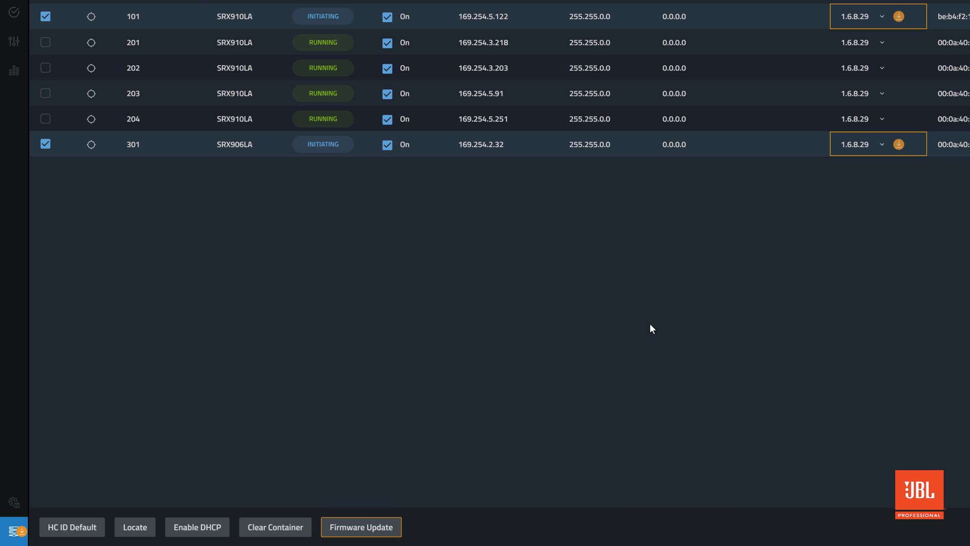